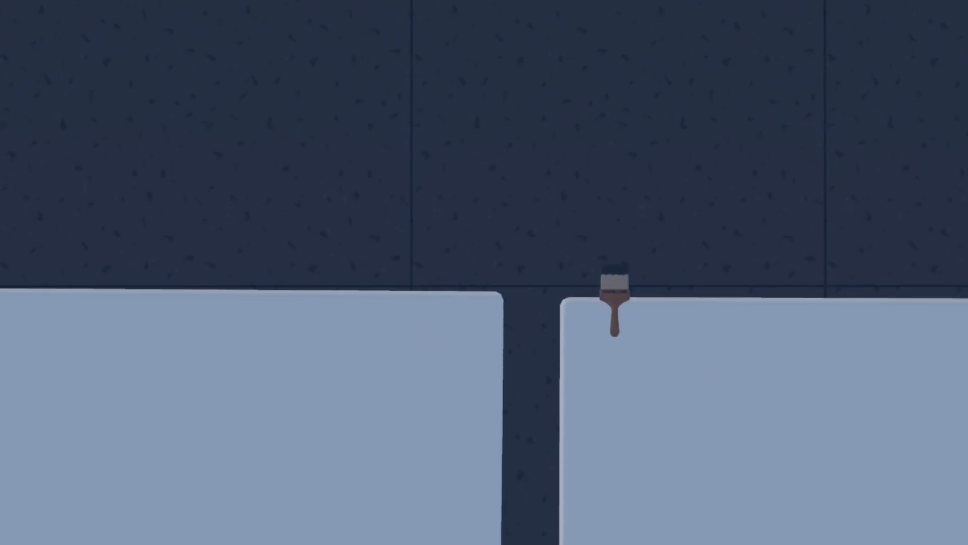
Paint a dark curved brushstroke diagonally across the right-hand light blue panel
{"action": "left_click_drag", "start_coordinate": [614, 290], "coordinate": [753, 433]}
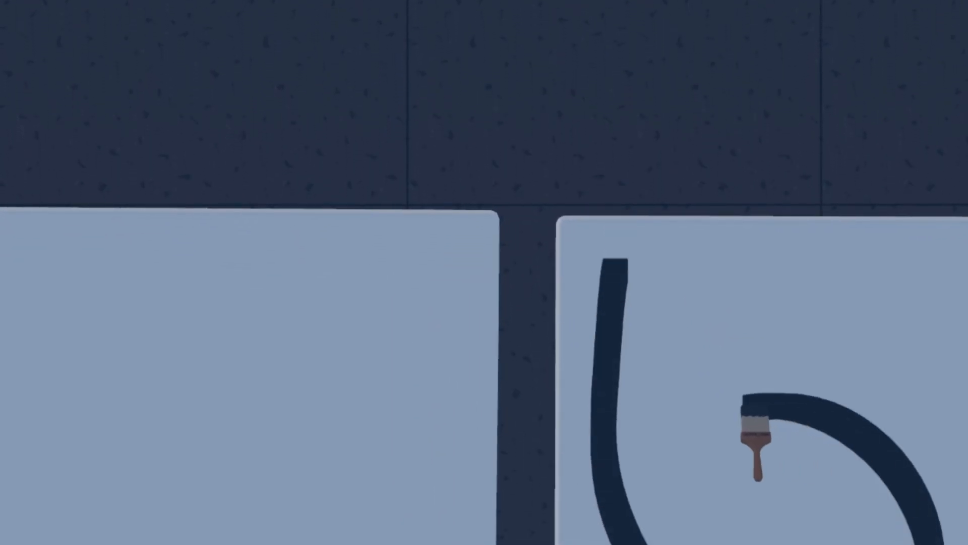